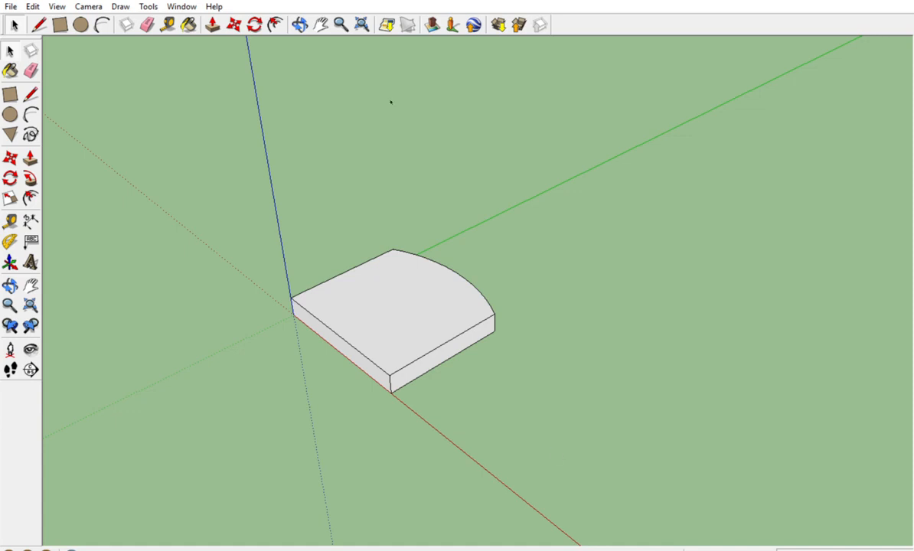
mouse_move(390, 332)
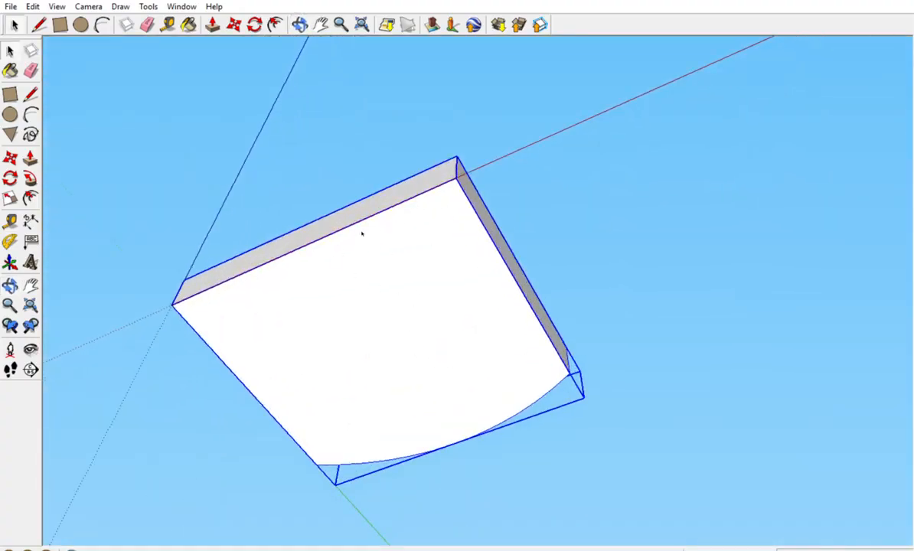
mouse_move(441, 206)
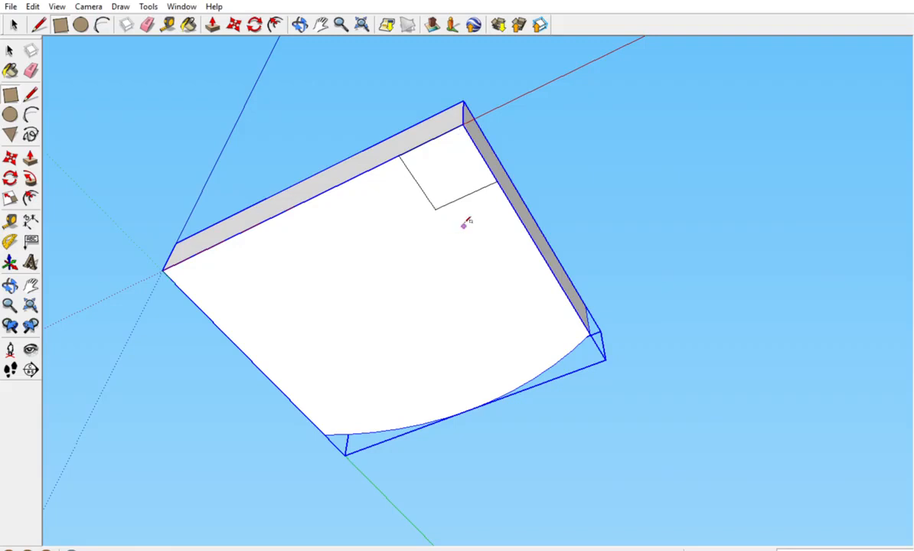
Draw a small square in the tabletop's far underside corner, then move it out and back into place
left_click(459, 168)
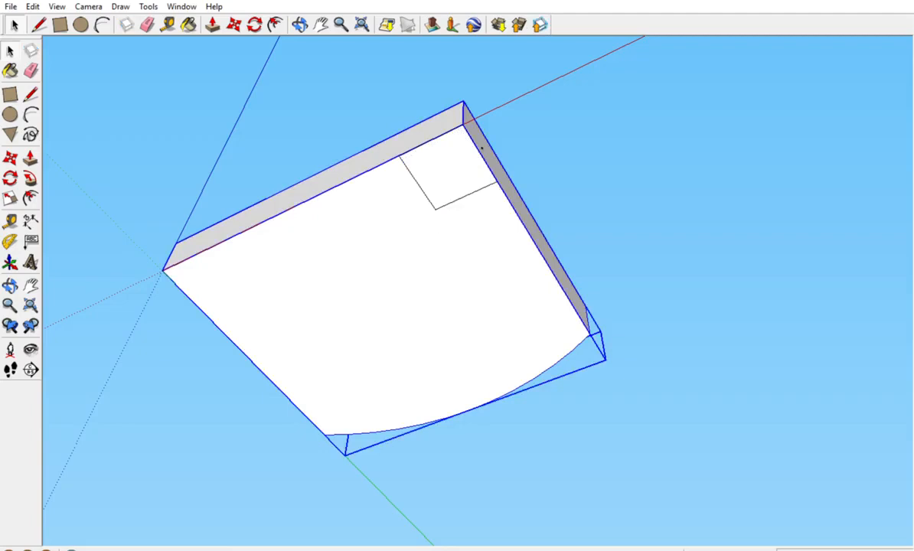
left_click(451, 173)
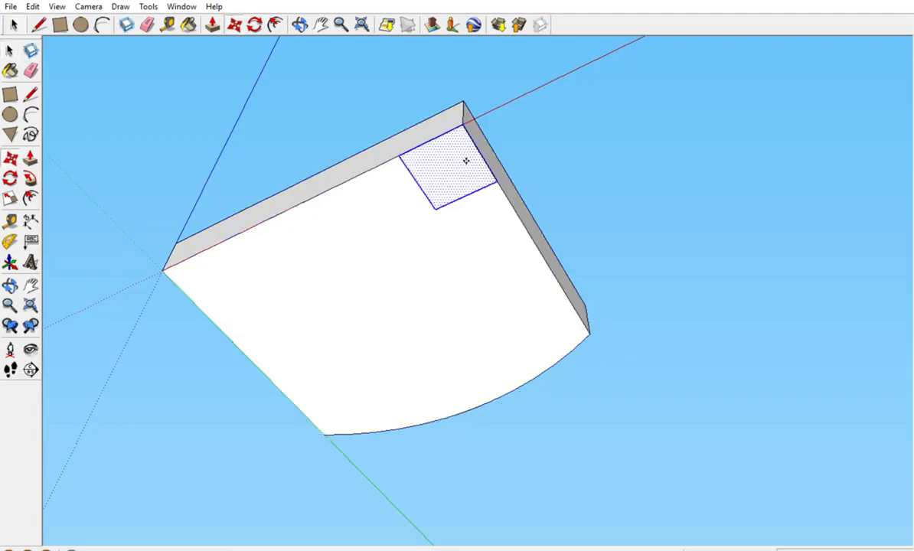
left_click_drag(450, 172, 673, 169)
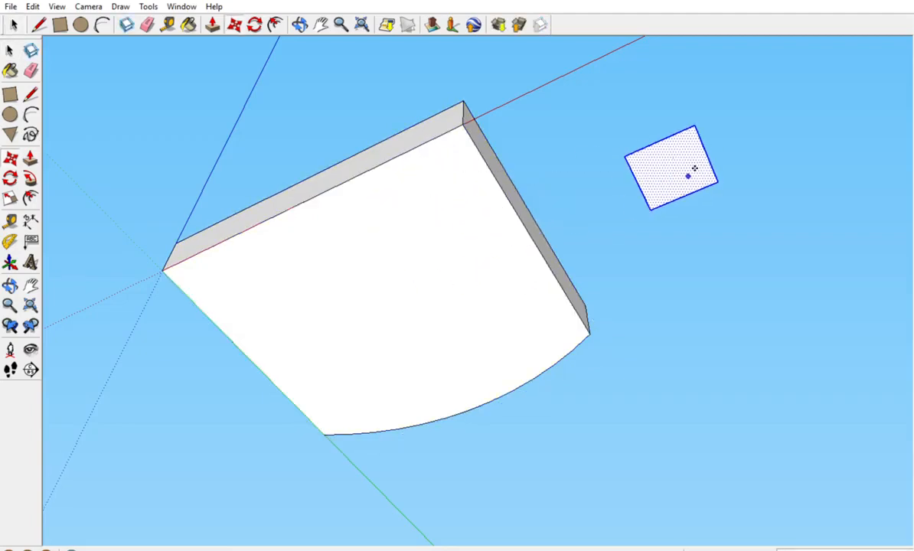
left_click_drag(687, 176, 450, 182)
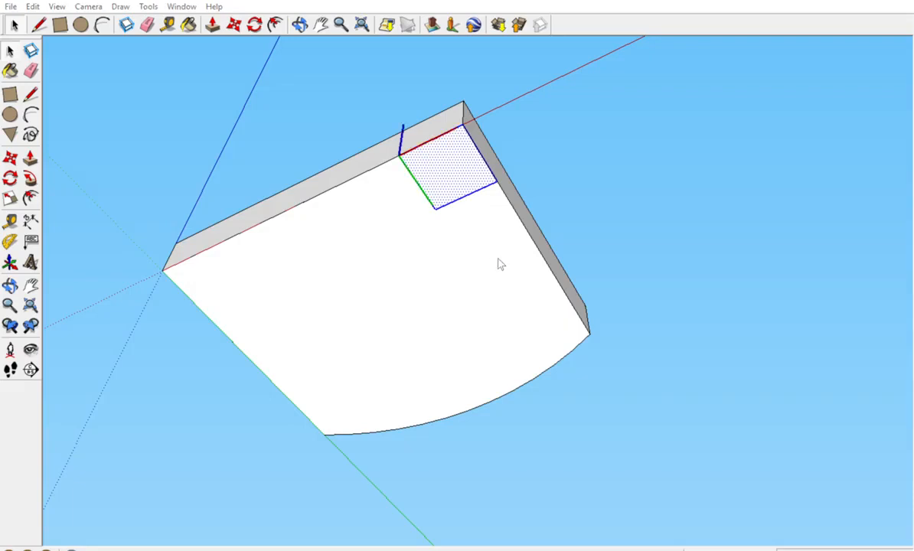
mouse_move(531, 354)
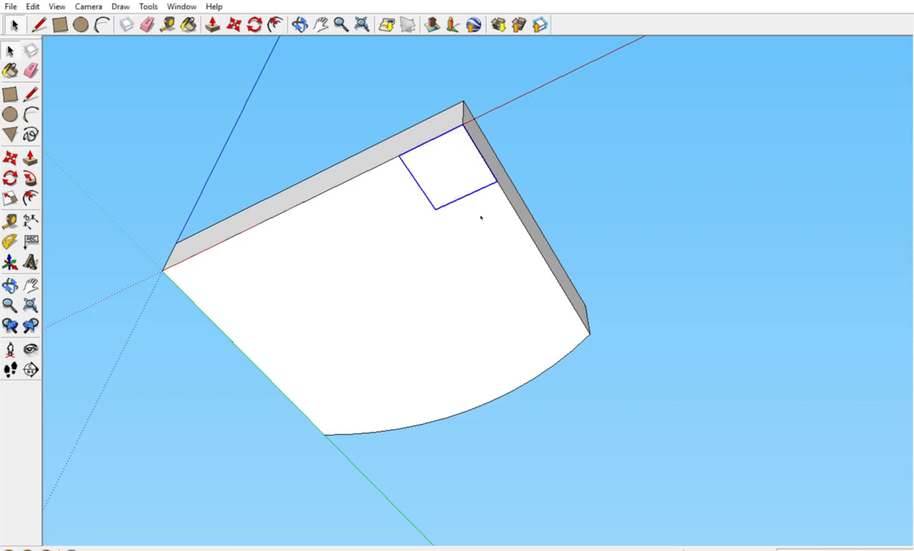
mouse_move(451, 227)
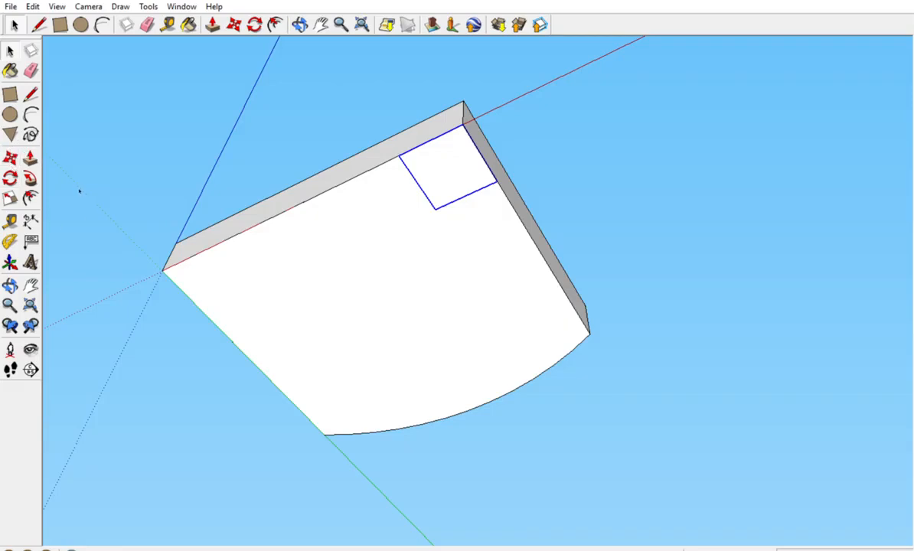
mouse_move(16, 130)
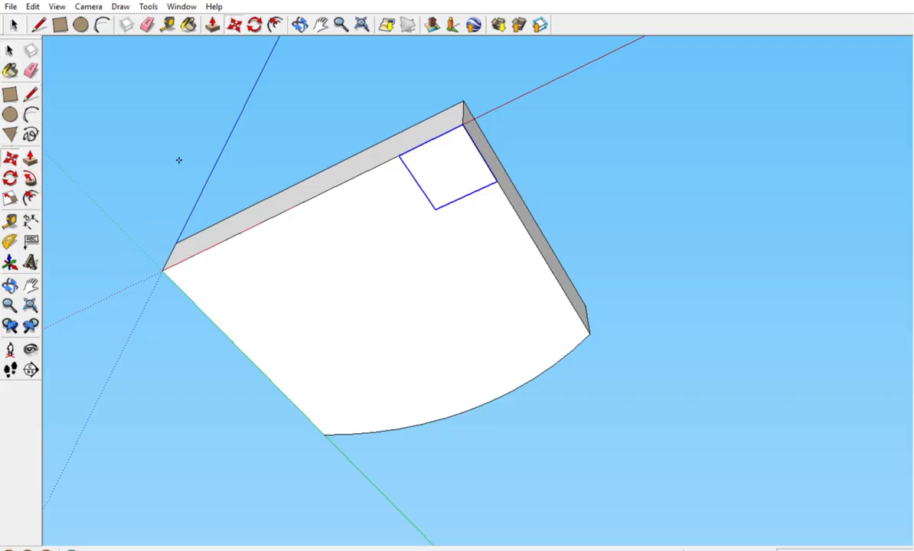
mouse_move(357, 243)
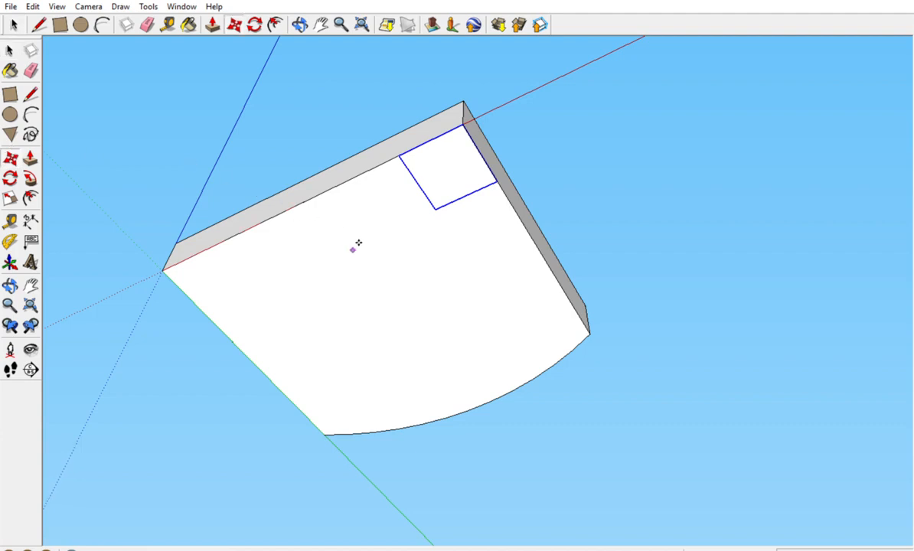
mouse_move(436, 207)
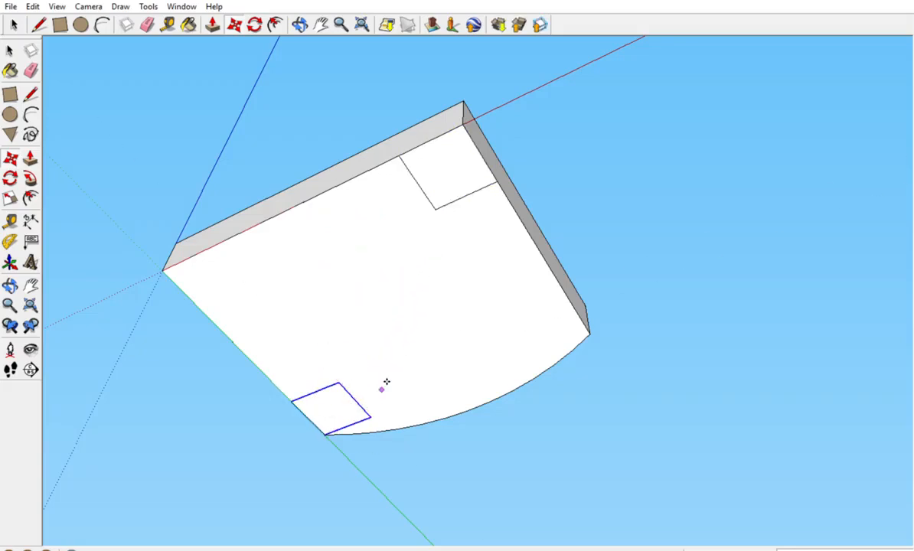
Copy the leg square across the tabletop to the right-hand corner
left_click_drag(329, 405, 386, 341)
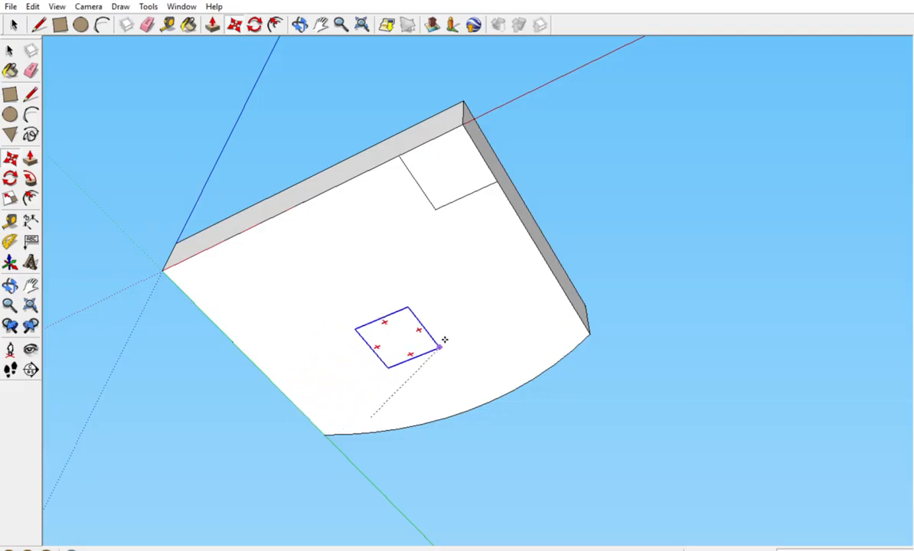
left_click_drag(394, 343, 547, 321)
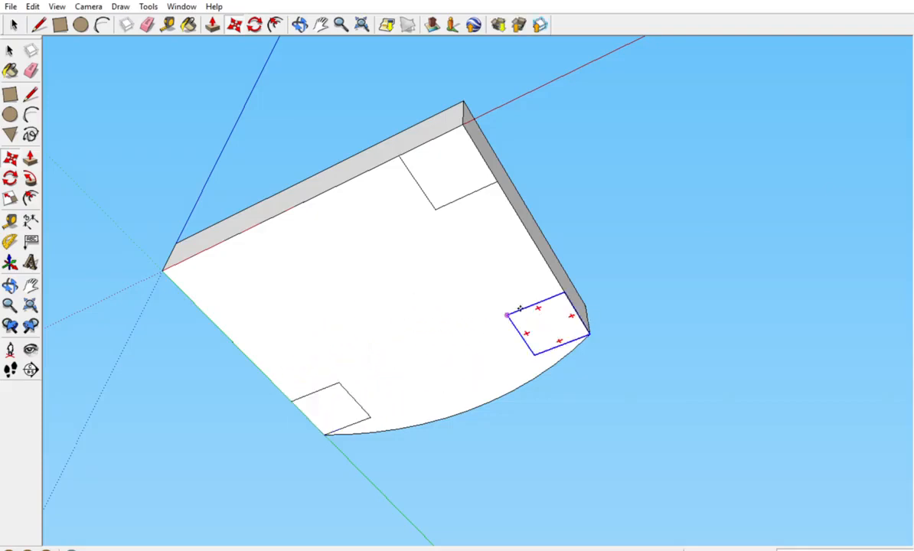
mouse_move(185, 253)
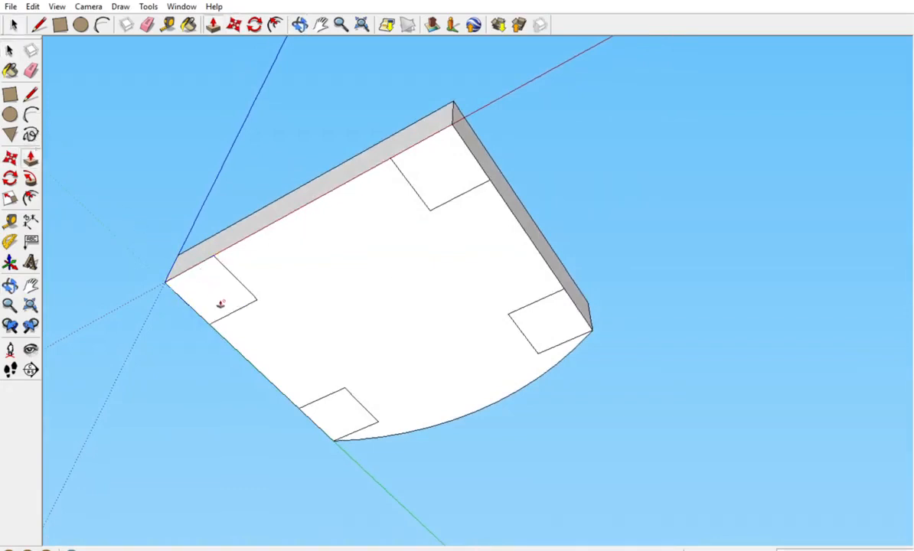
mouse_move(454, 188)
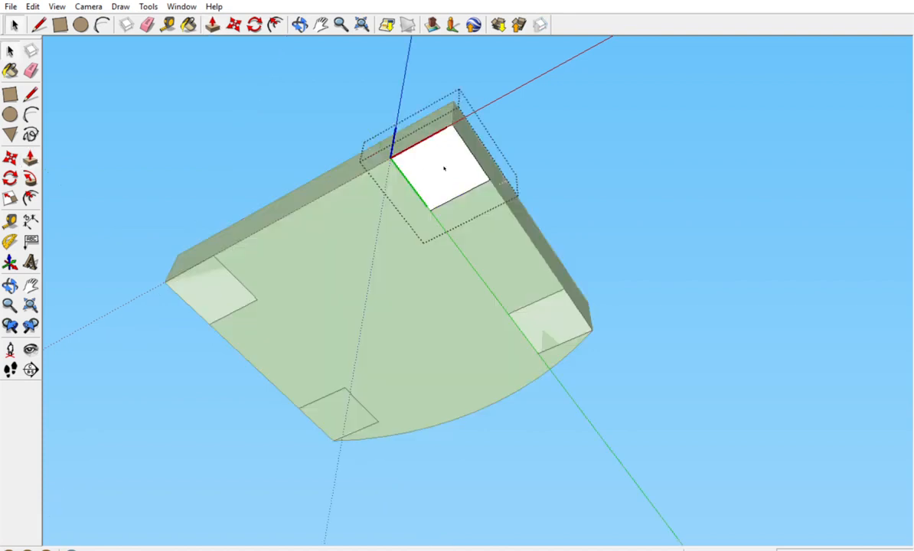
mouse_move(466, 231)
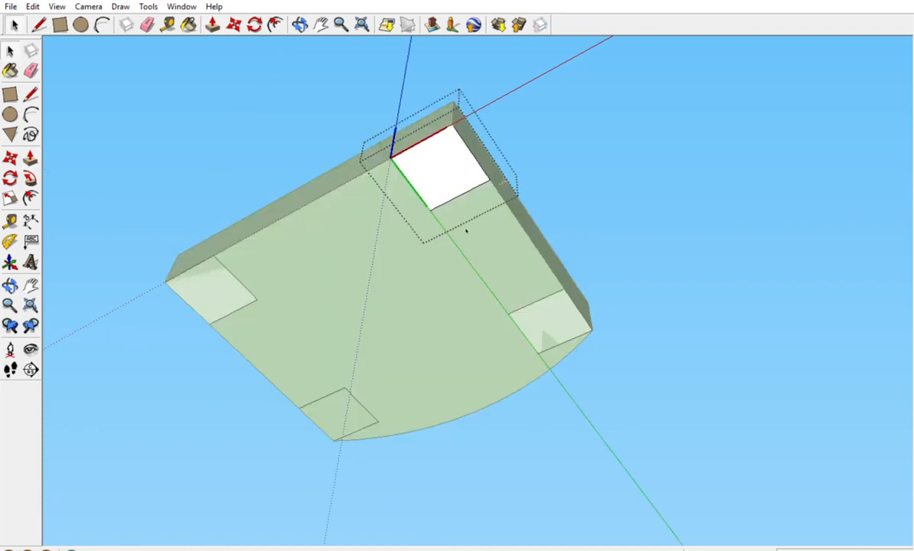